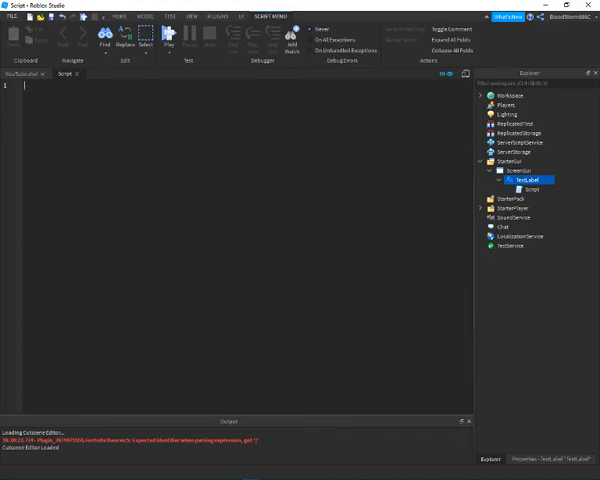
# Step: Declare local parent = script.Parent, roundTime = 25 and intTime = 10, then begin the while loop
pyautogui.write('local roundTime')
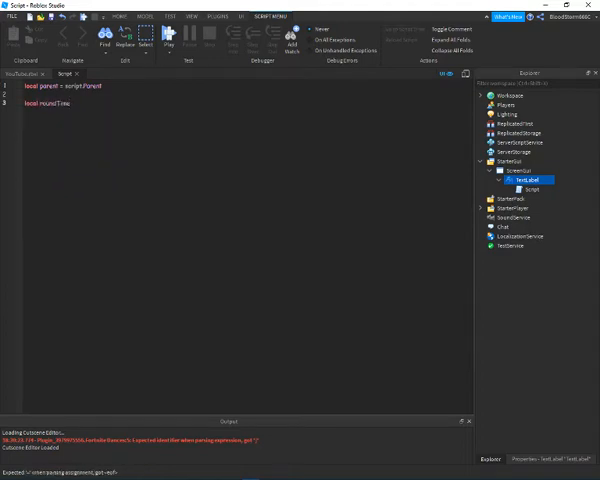
pyautogui.write('=')
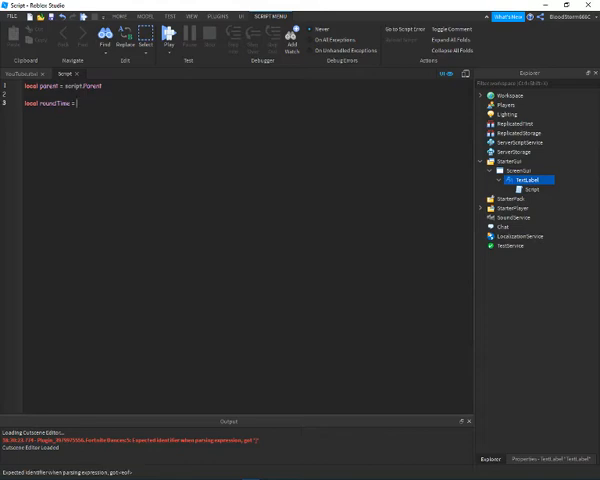
pyautogui.write('25')
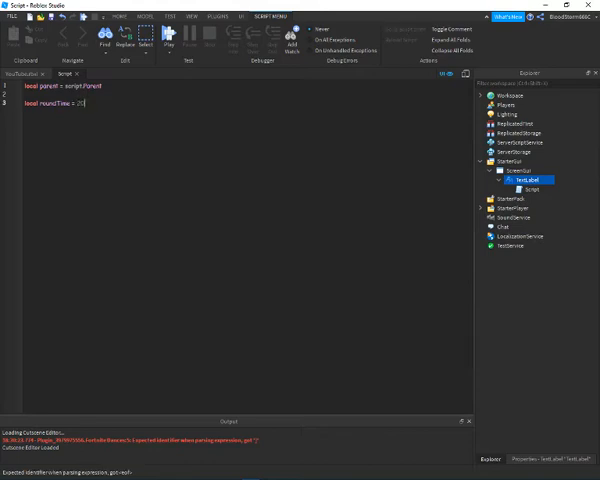
pyautogui.write('local int')
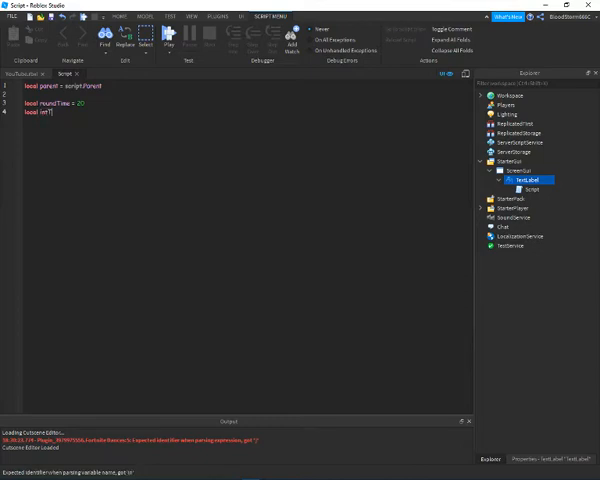
pyautogui.write('Time')
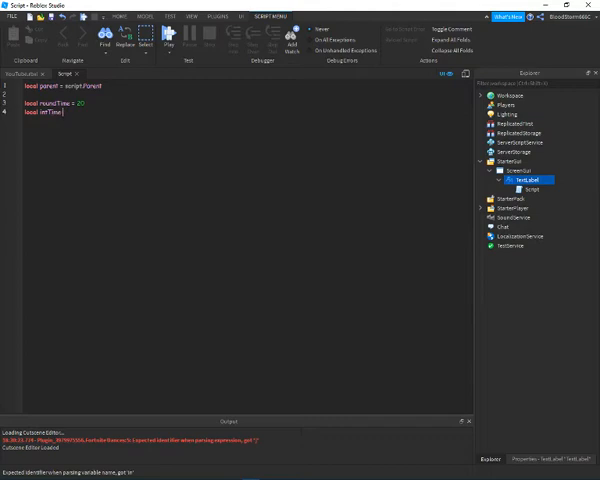
pyautogui.write('10')
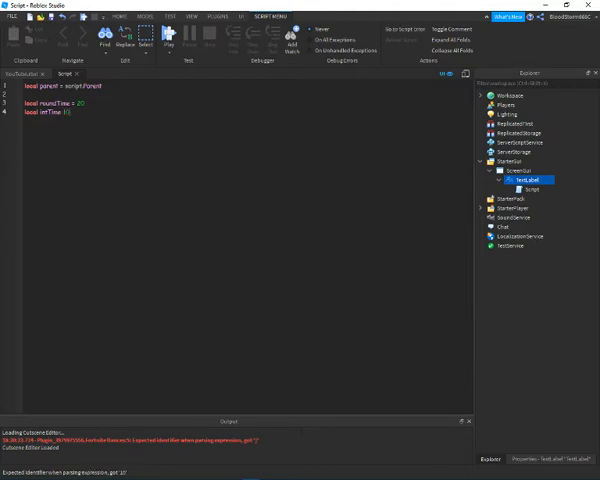
pyautogui.write(')')
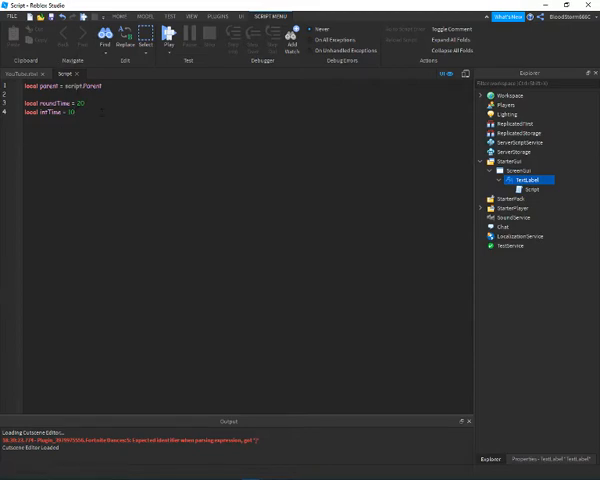
pyautogui.write('while wait() do')
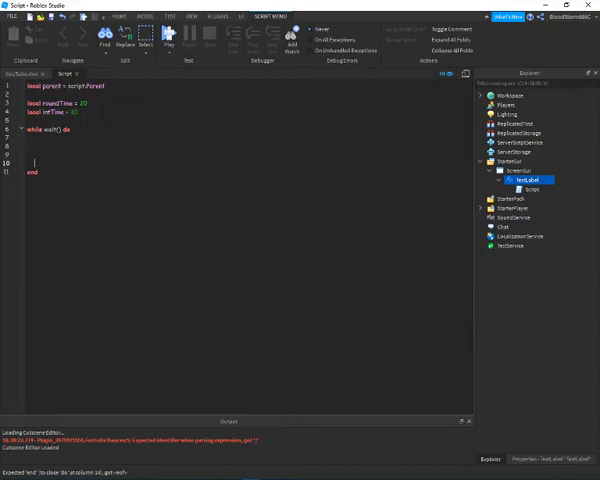
# Step: Add a countdown for-loop from roundTime down to 1 inside the while loop
pyautogui.press('Backspace')
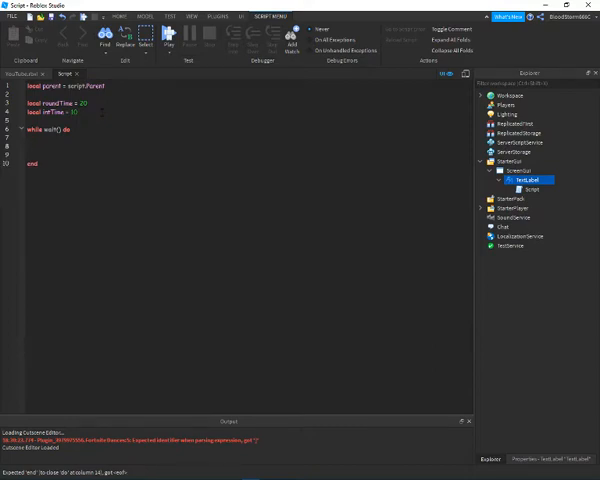
pyautogui.write('for')
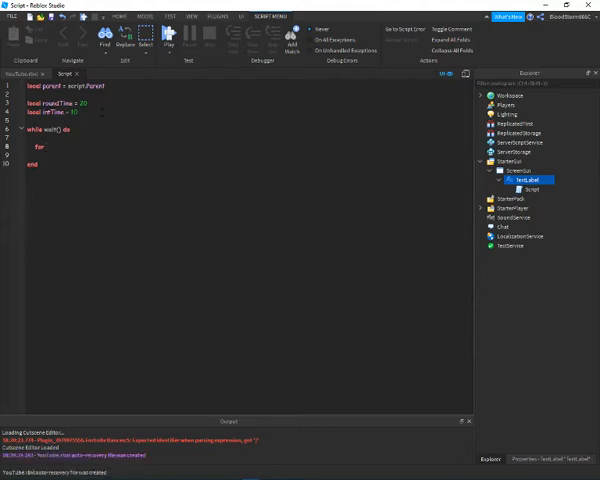
pyautogui.write('i')
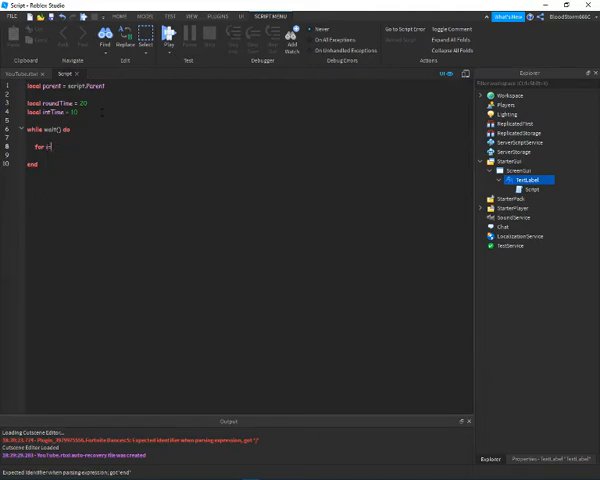
pyautogui.write('roundTime, 1, -1 do')
pyautogui.write('wait(1')
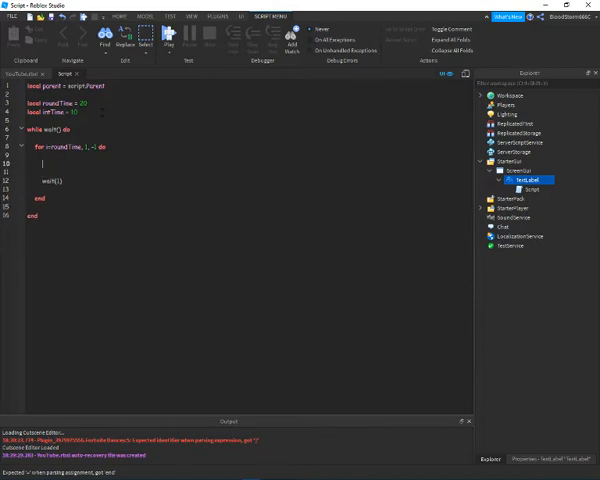
# Step: Set parent.Text to "Intermission: "..i.." second(s) remaining" inside the loop
pyautogui.write('parent')
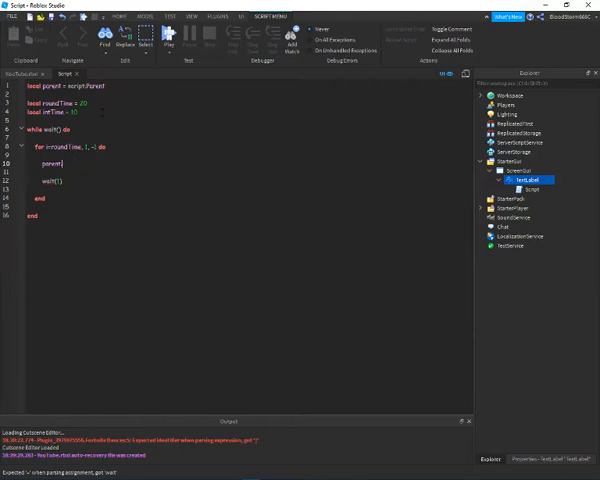
pyautogui.write('.Text =')
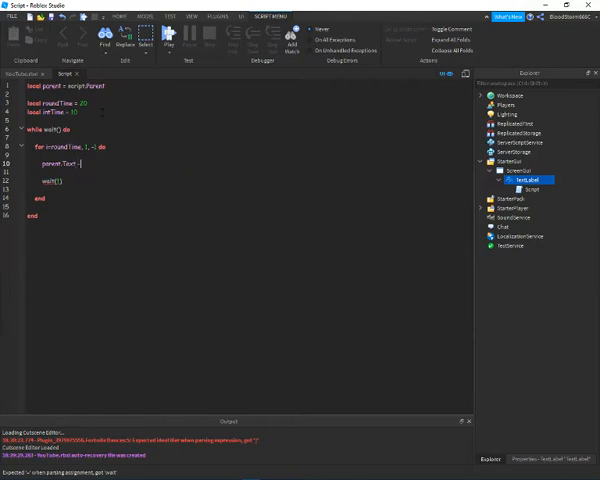
pyautogui.write('""')
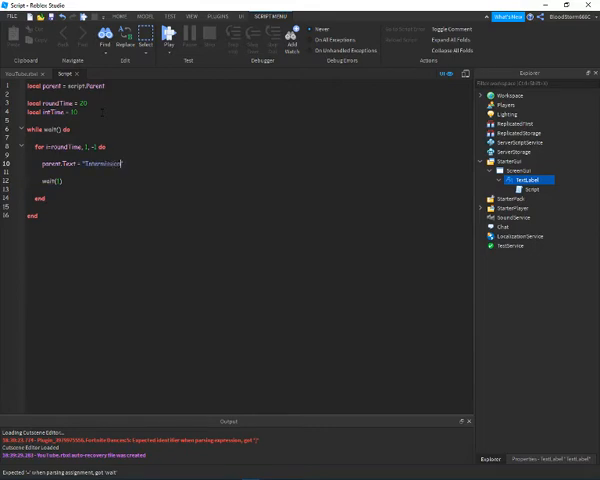
pyautogui.write('"')
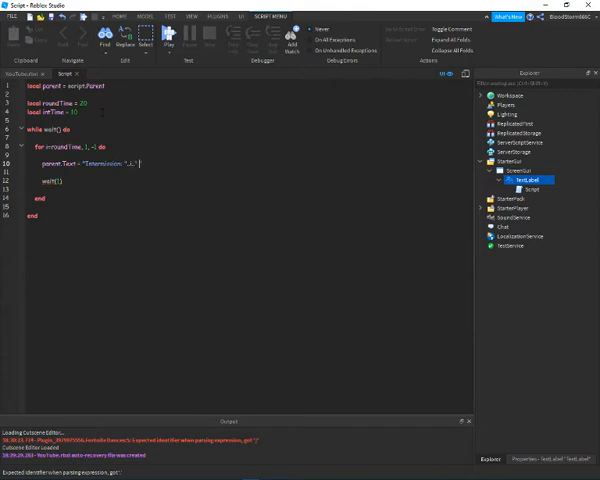
pyautogui.write('second(s')
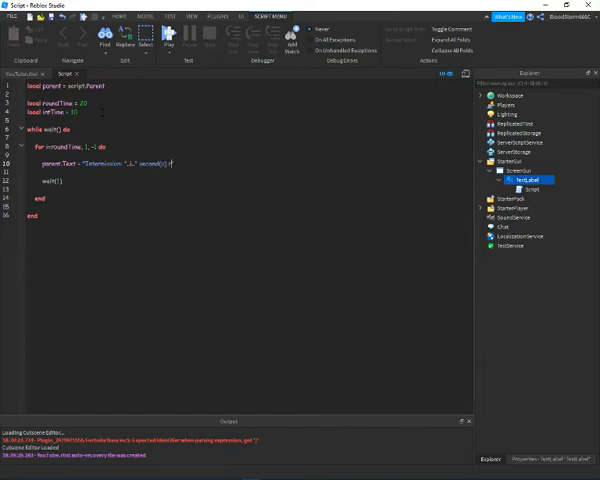
pyautogui.write('remaining')
pyautogui.click(70, 146)
pyautogui.write('int')
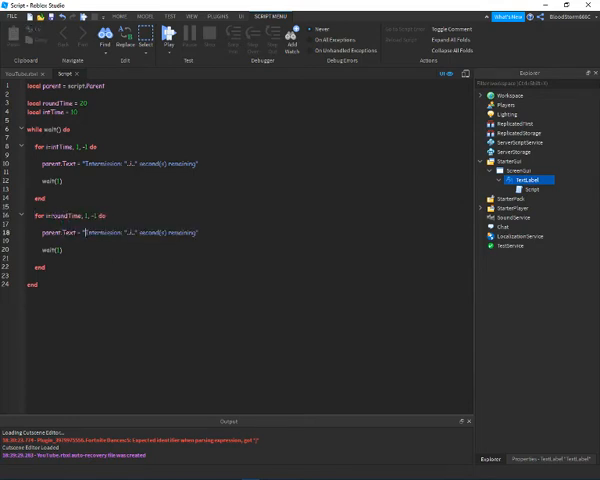
# Step: Reword the second countdown's message from "Intermission" to "Round"
pyautogui.write('Roa')
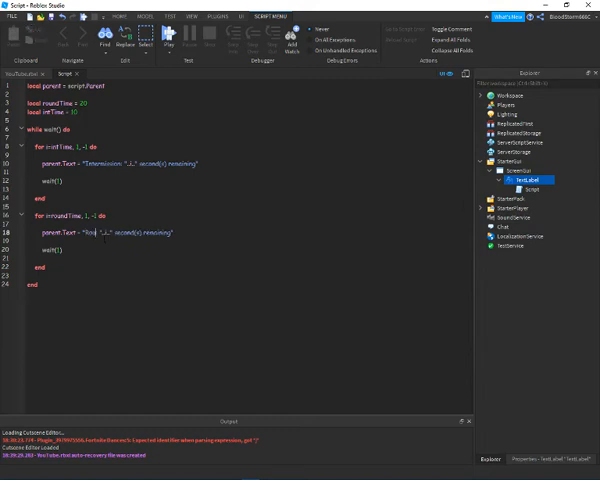